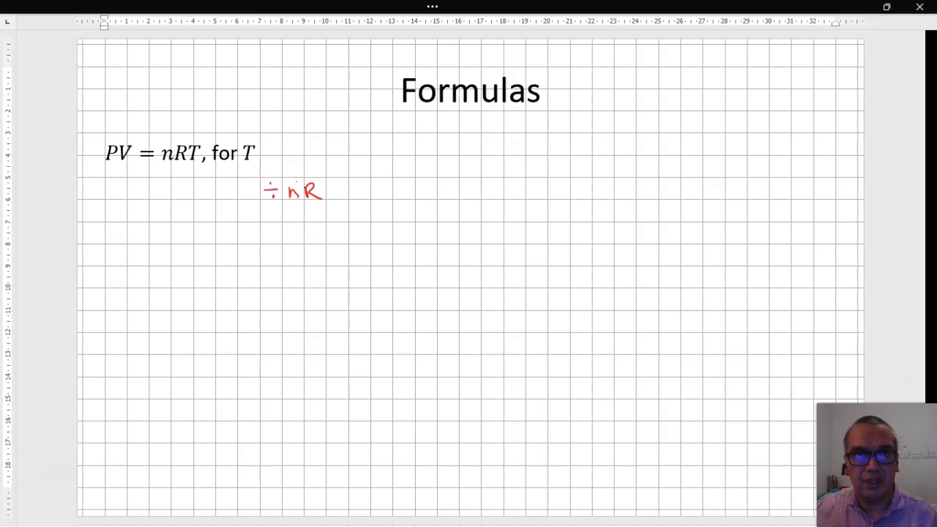
Step: Ink PV/nR = nRT/nR, cancel nR, and write PV/nR = T on the next line
left_click(401, 89)
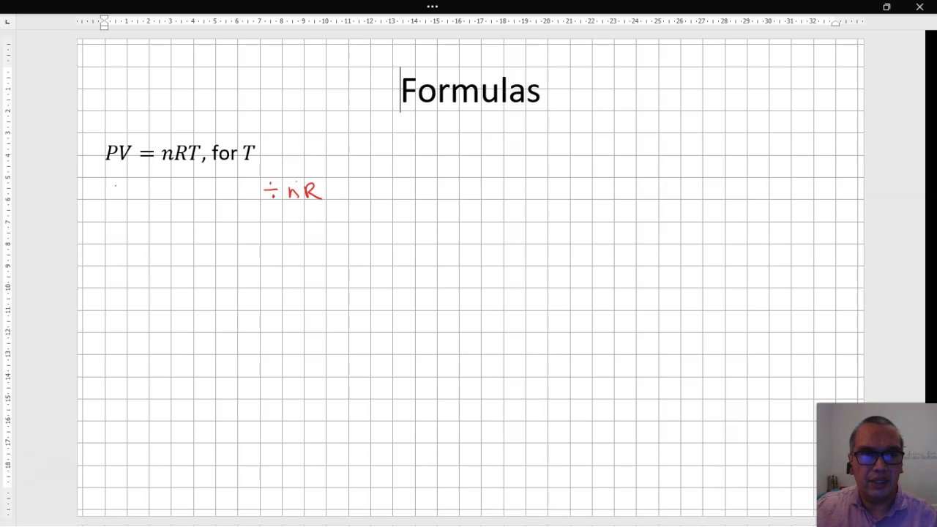
left_click_drag(110, 187, 146, 205)
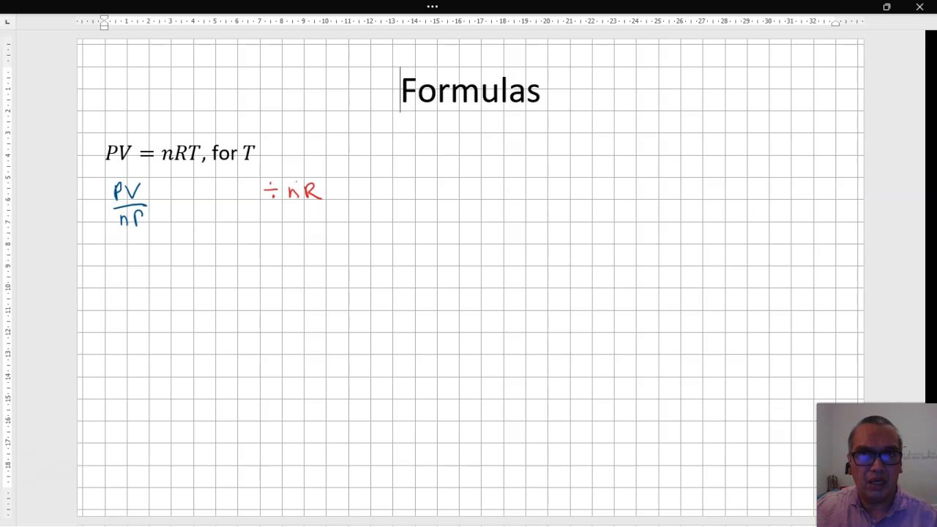
left_click_drag(158, 204, 183, 197)
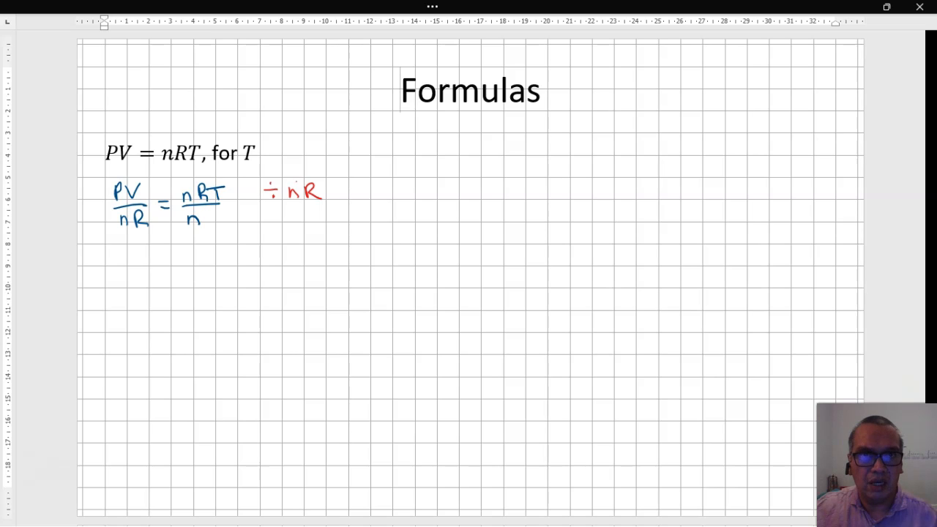
type("R")
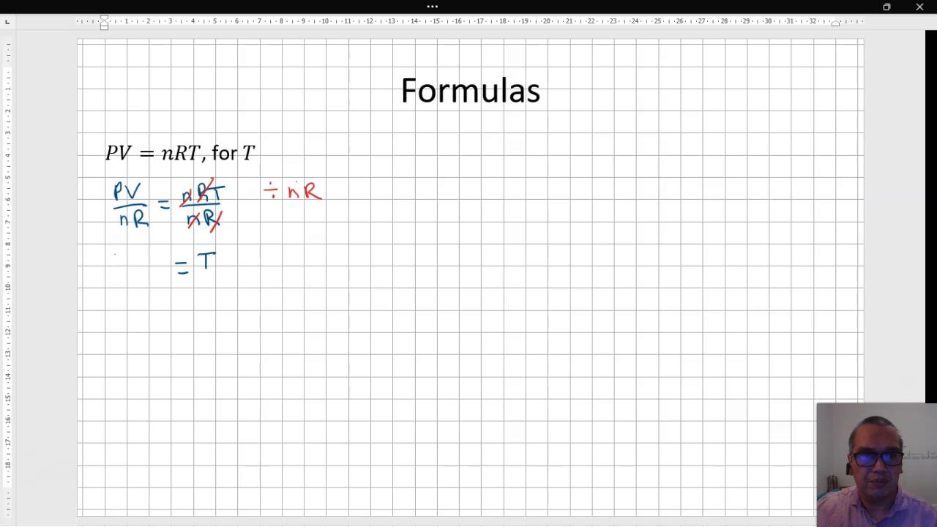
left_click_drag(110, 263, 147, 264)
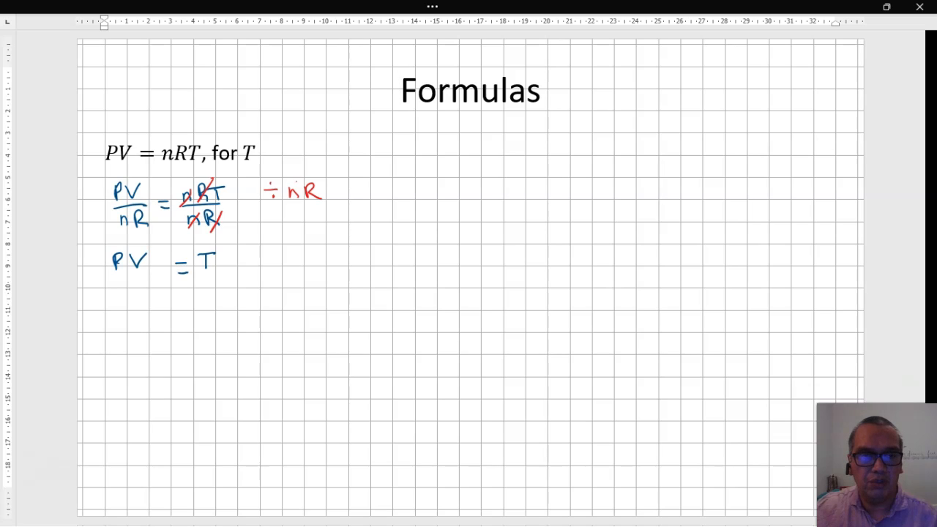
left_click_drag(110, 277, 153, 277)
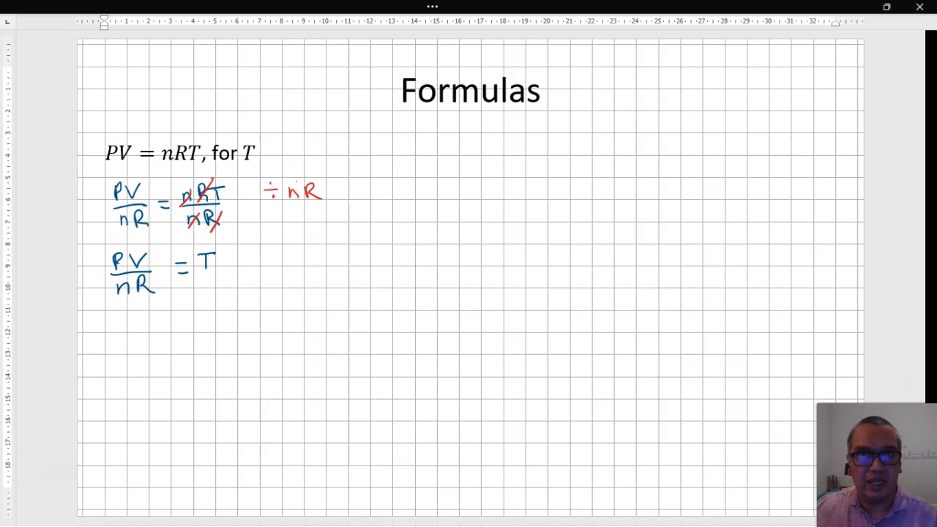
left_click(402, 90)
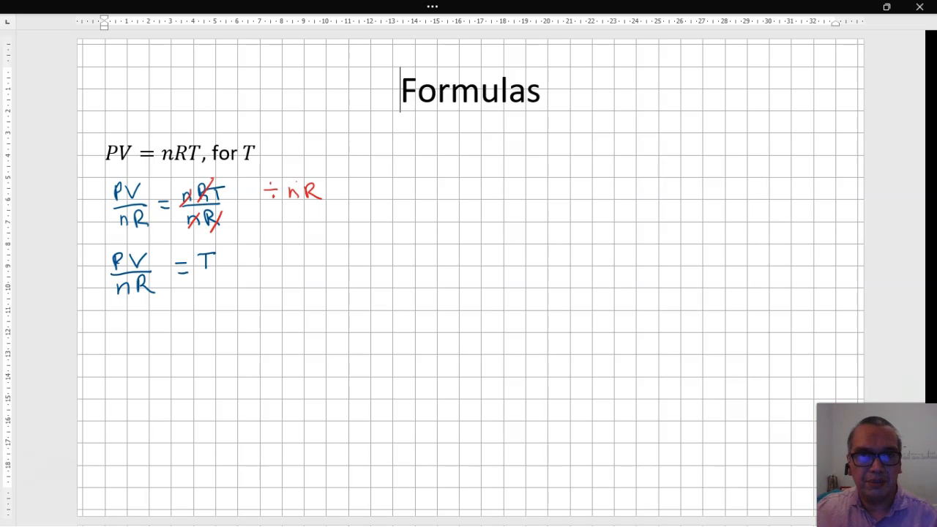
Step: Handwrite the label "Ideal Gas Law" in blue beside the PV = nRT formula
left_click_drag(411, 135, 429, 158)
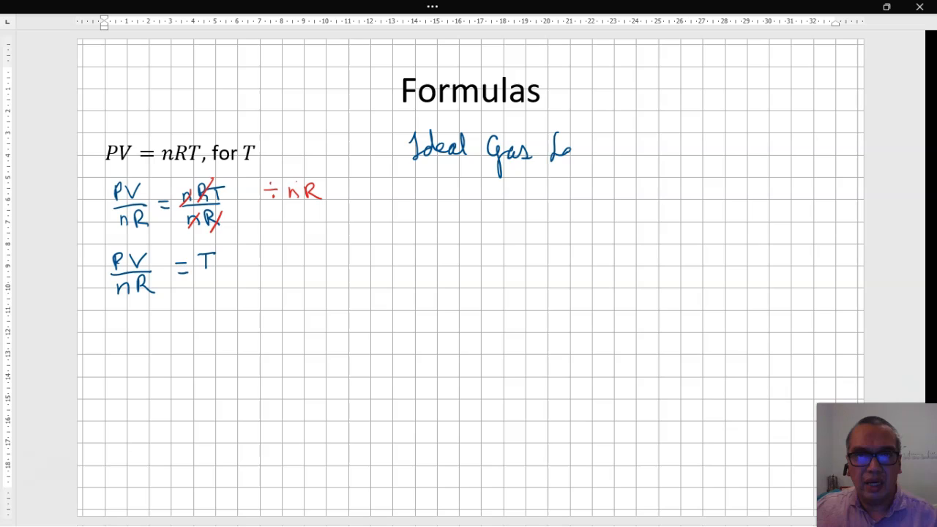
type("Law")
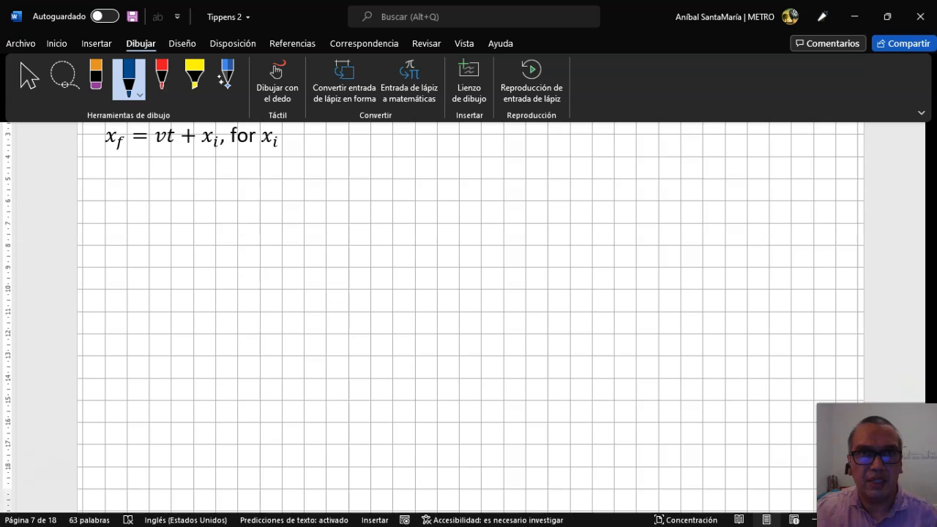
Step: Write a red "−vt" note beside x_f = vt + x_i
left_click(161, 75)
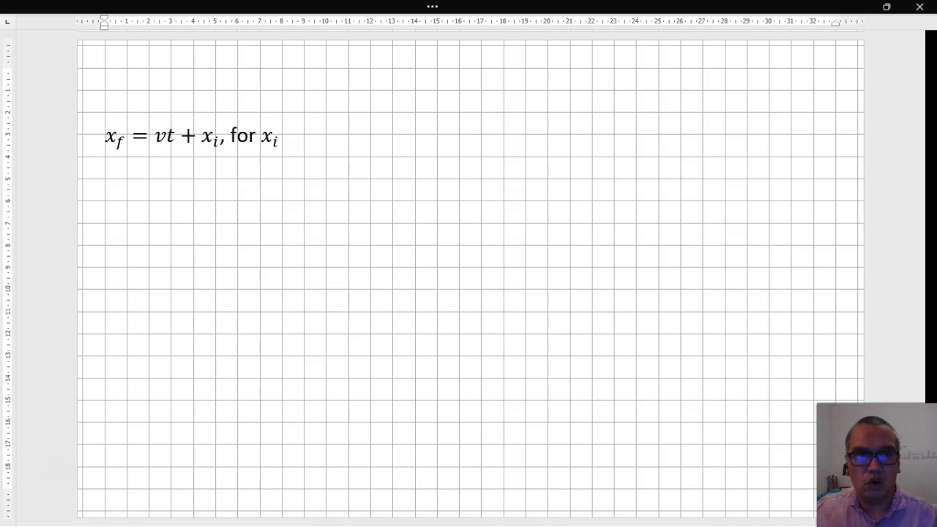
left_click_drag(300, 171, 333, 176)
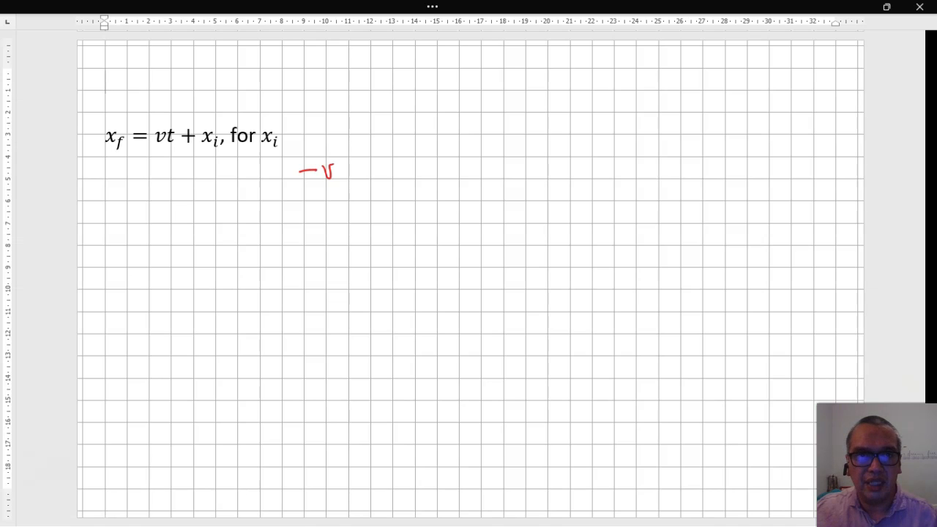
left_click_drag(341, 161, 350, 183)
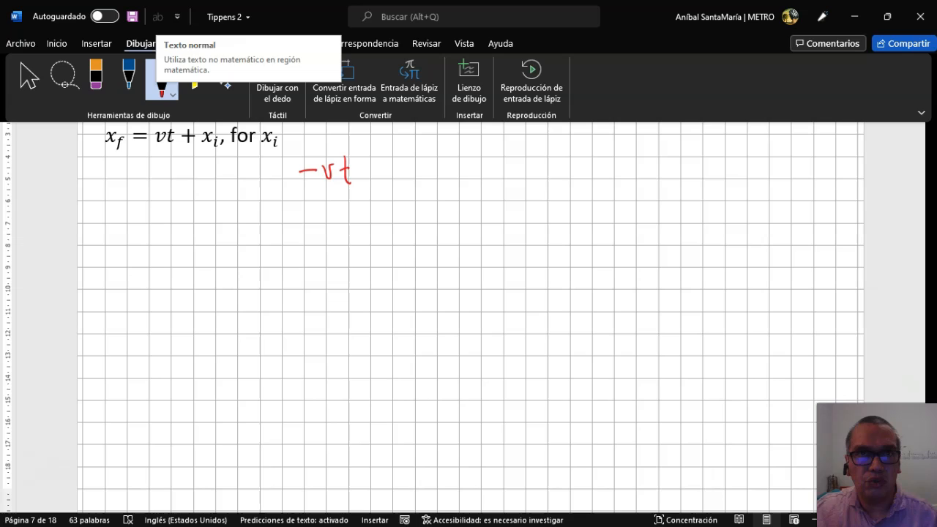
mouse_move(129, 75)
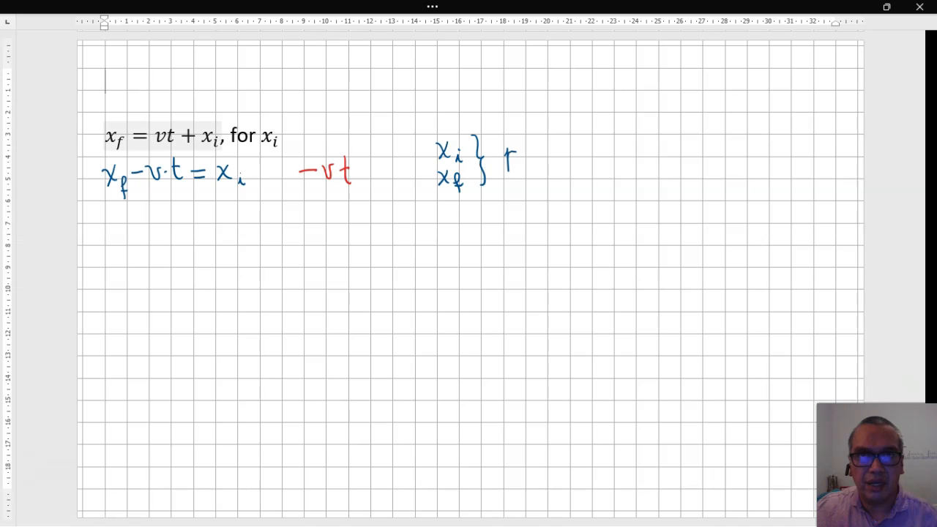
Step: Ink x_f − v·t = x_i and label x_i, x_f as positions, v velocity, t time
left_click_drag(506, 150, 578, 154)
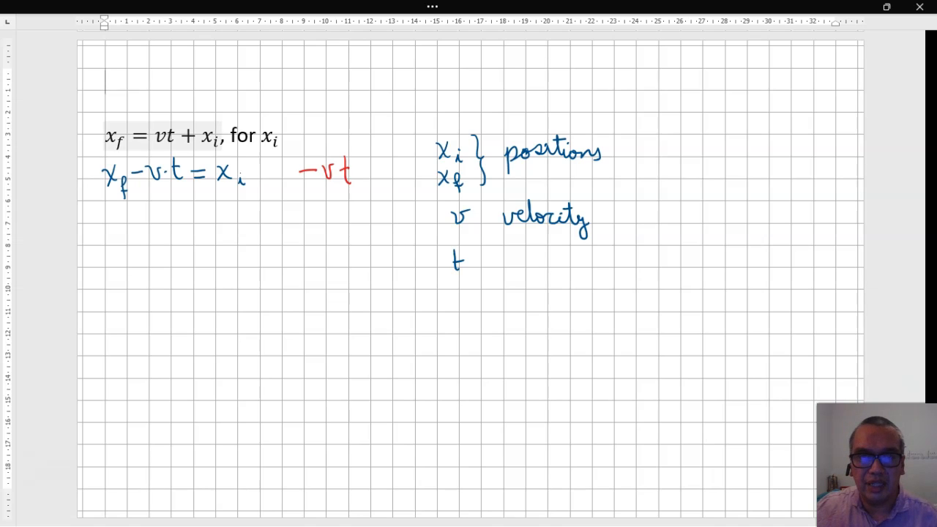
type("time")
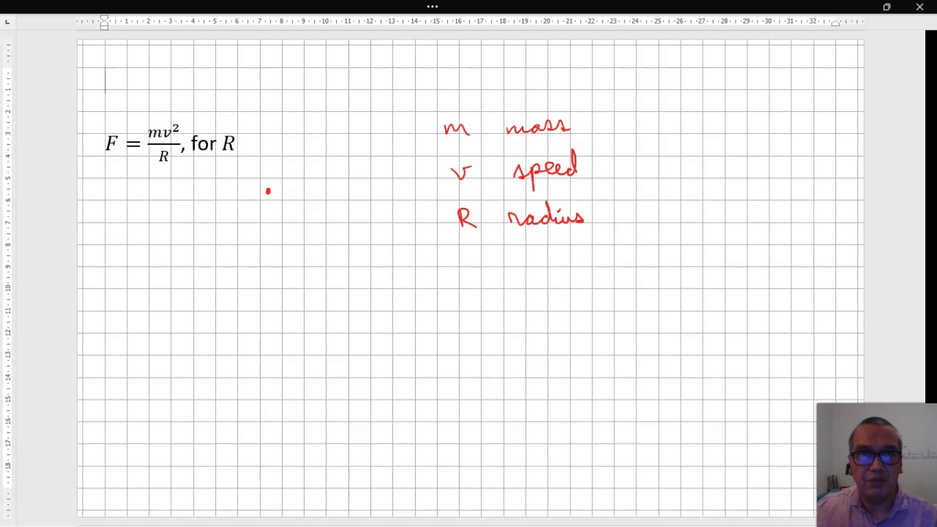
Step: Handwrite mass, speed, radius and ·R working beside F = mv²/R in red
left_click_drag(280, 181, 288, 199)
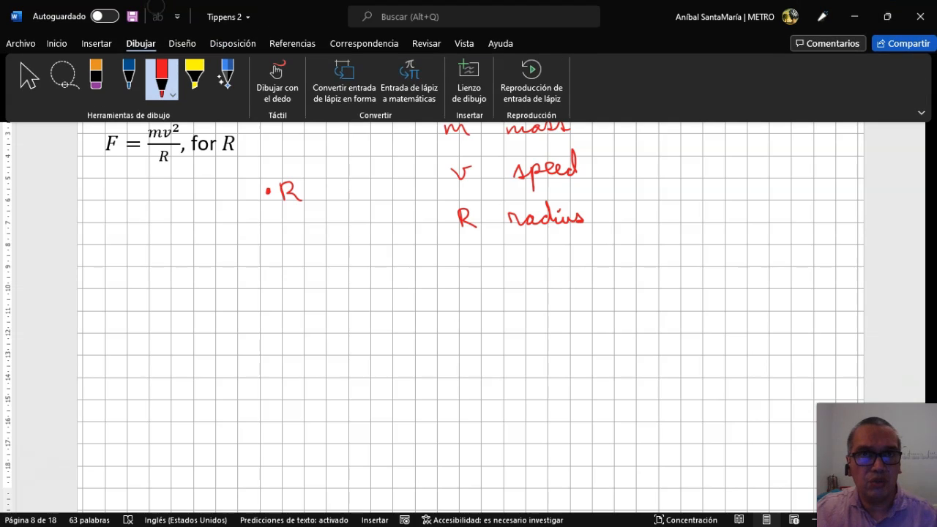
left_click(129, 75)
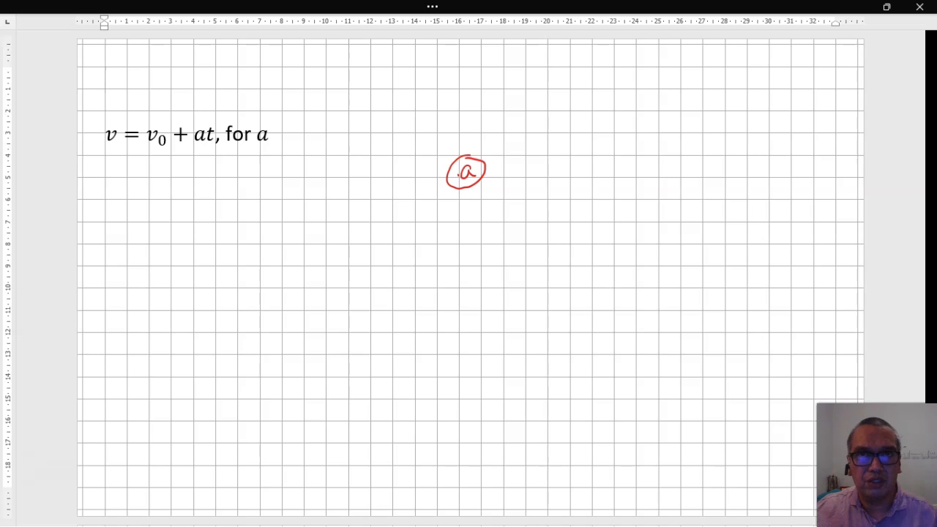
Step: Circle a in v = v0 + at and draw the red plus, dot and arrow
left_click(499, 171)
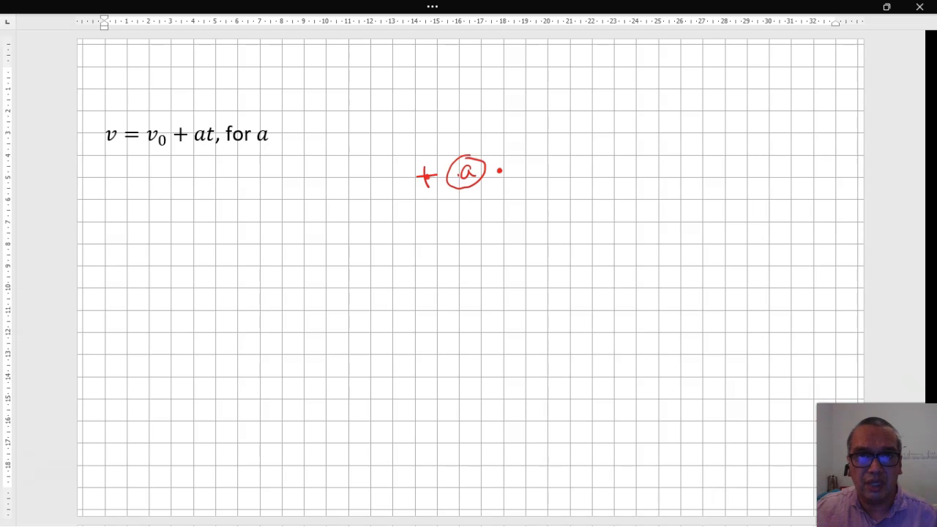
left_click_drag(410, 220, 429, 205)
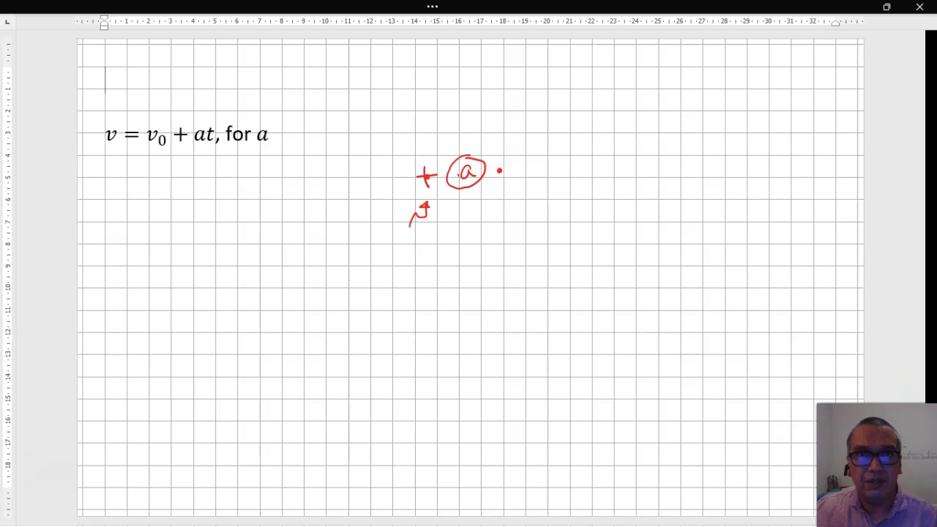
Step: Ink v − v0 = a·t with red −v0 and ÷t notes, then start the next line
left_click_drag(308, 172, 321, 171)
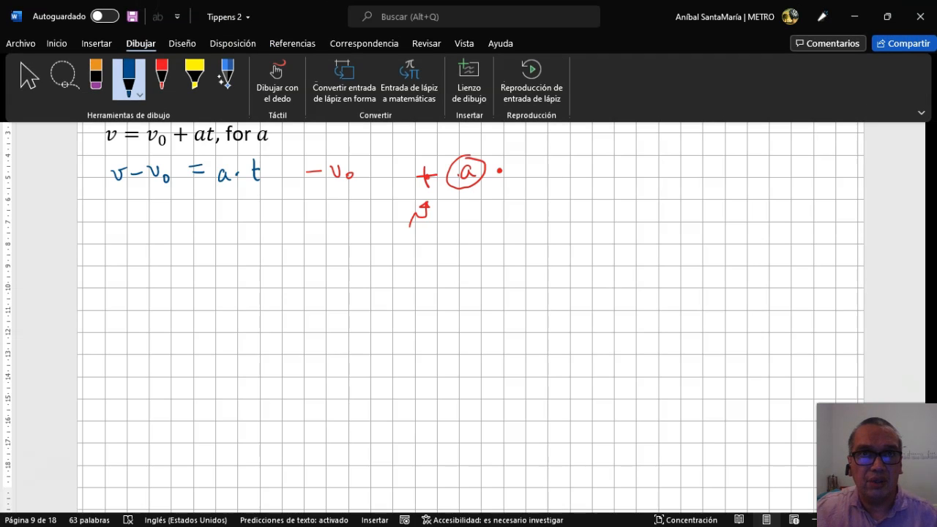
left_click(161, 75)
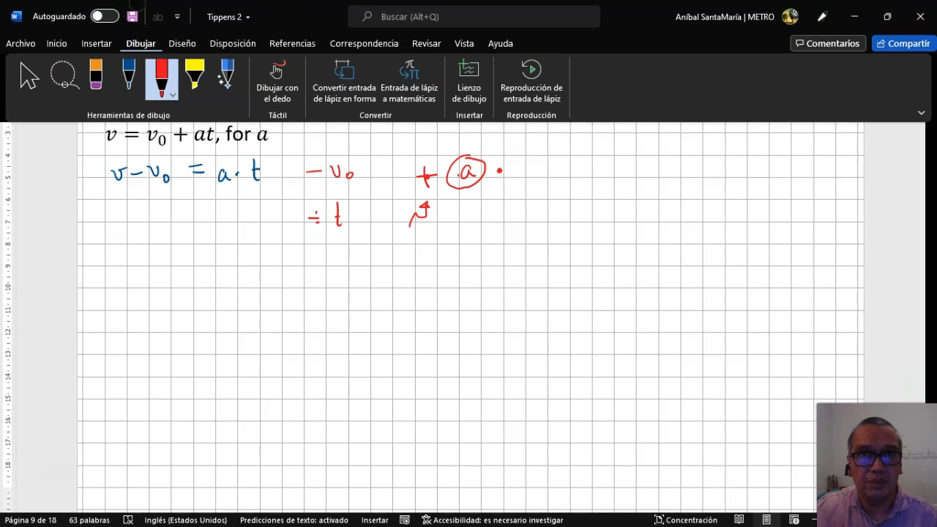
left_click(128, 75)
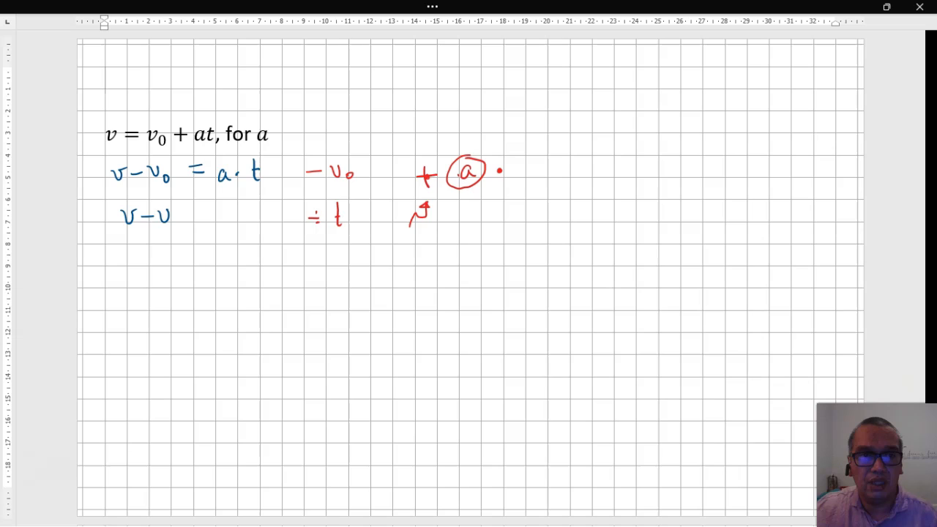
left_click_drag(128, 230, 183, 231)
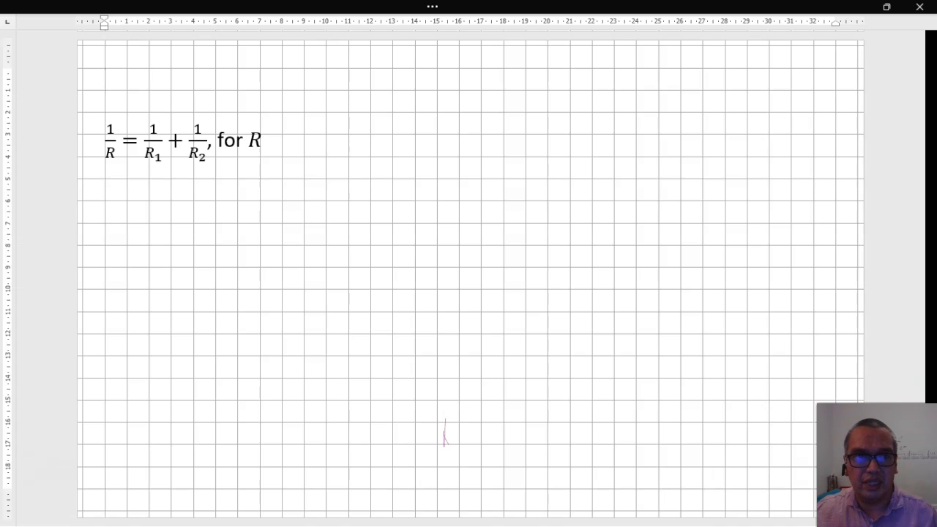
Step: Draw a long red vertical divider down the 1/R = 1/R1 + 1/R2 page
left_click(106, 81)
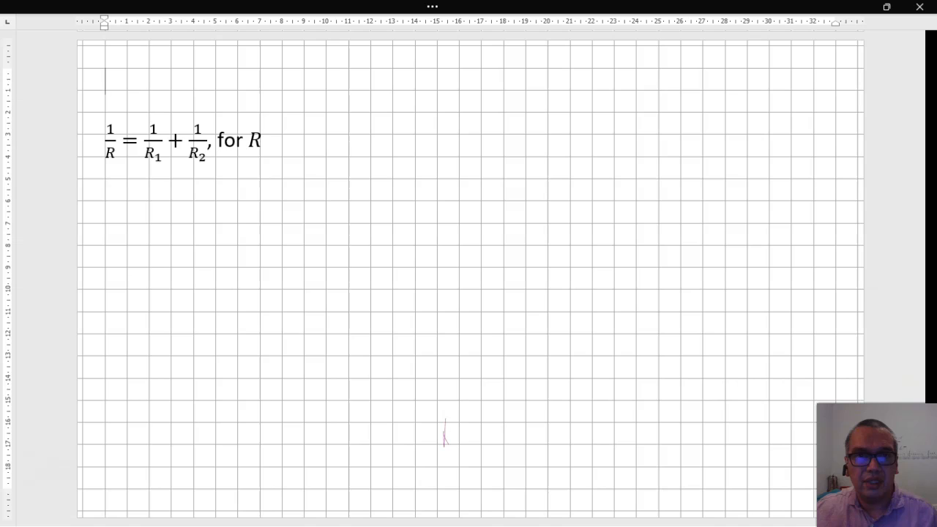
left_click_drag(475, 128, 476, 183)
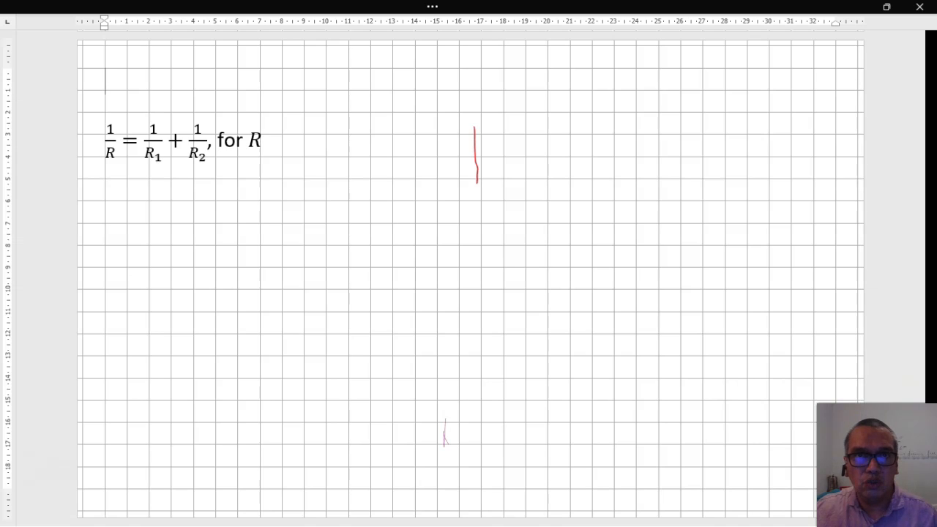
left_click_drag(476, 180, 483, 435)
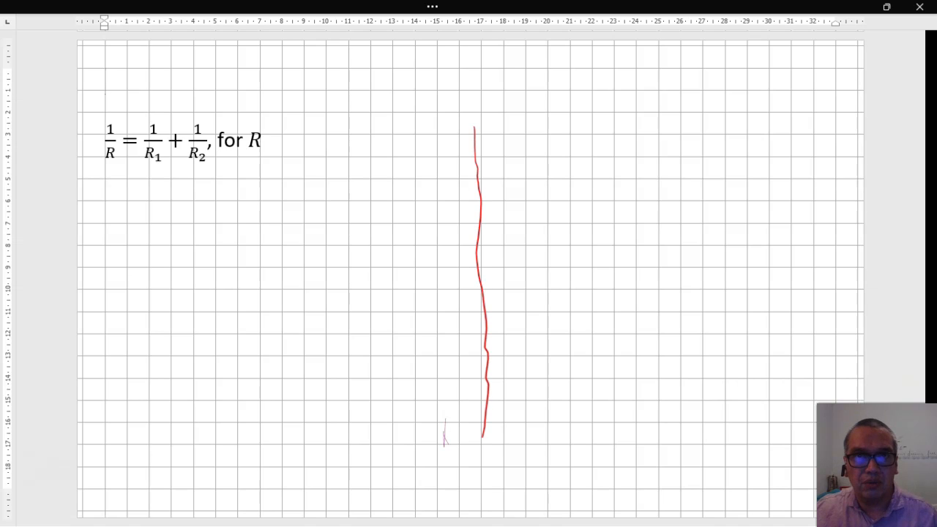
Step: Extend the divider to the page bottom and write R = R1R2/(R1 + R2) in blue
left_click_drag(481, 438, 481, 482)
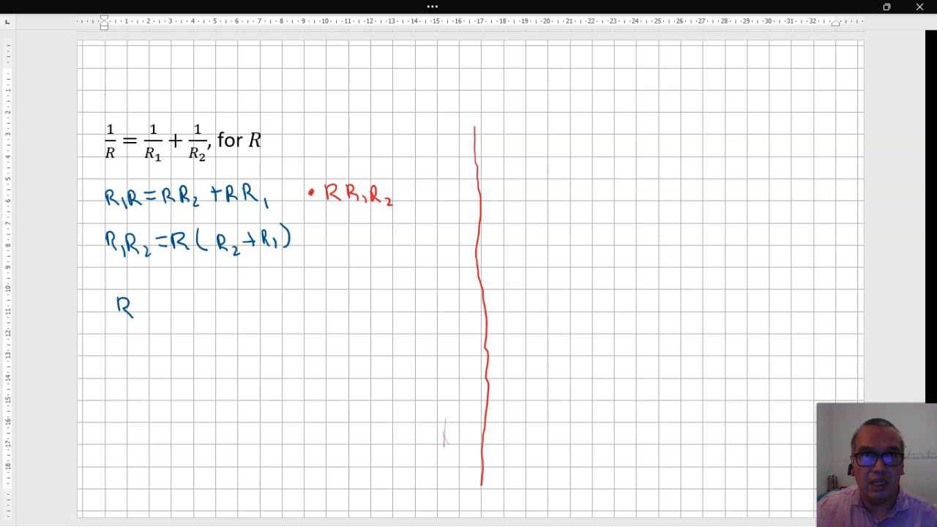
left_click_drag(147, 308, 213, 312)
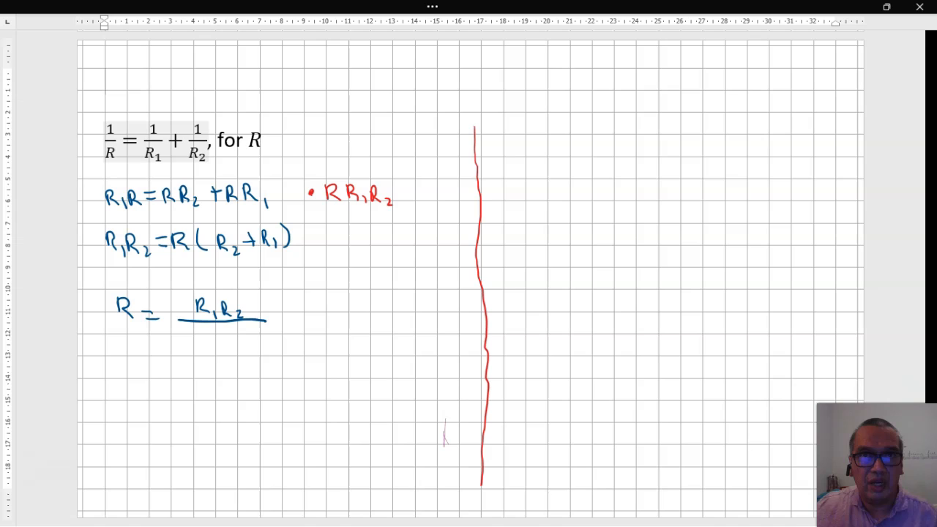
type("R_1+R_2")
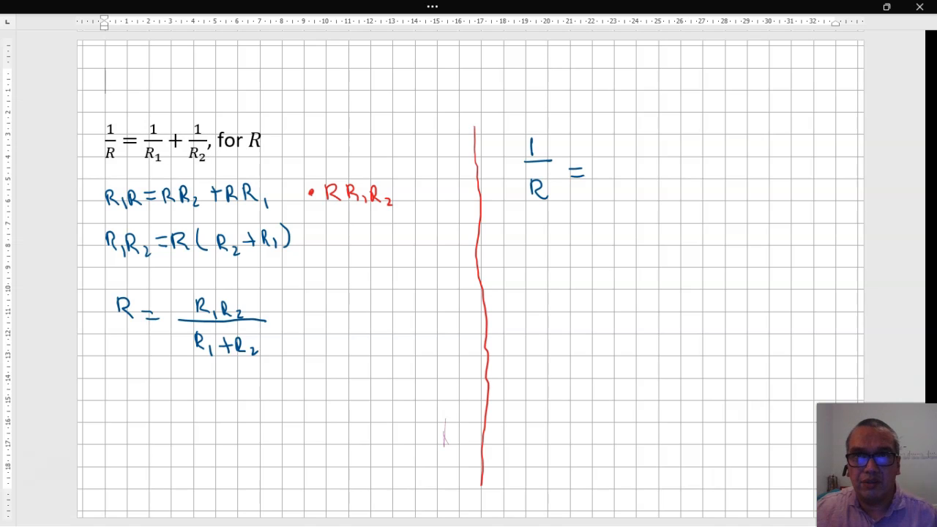
Step: Draw the fraction bar after 1/R = right of the red divider
left_click_drag(601, 169, 678, 169)
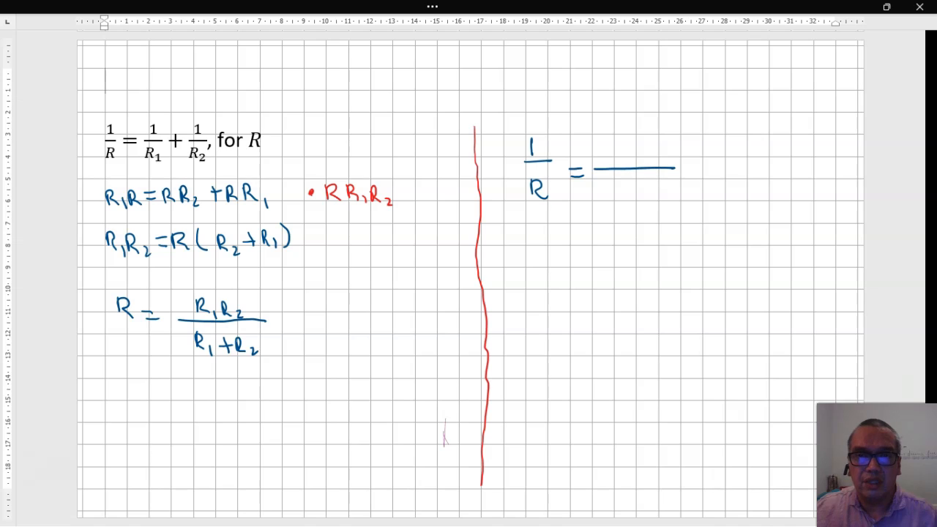